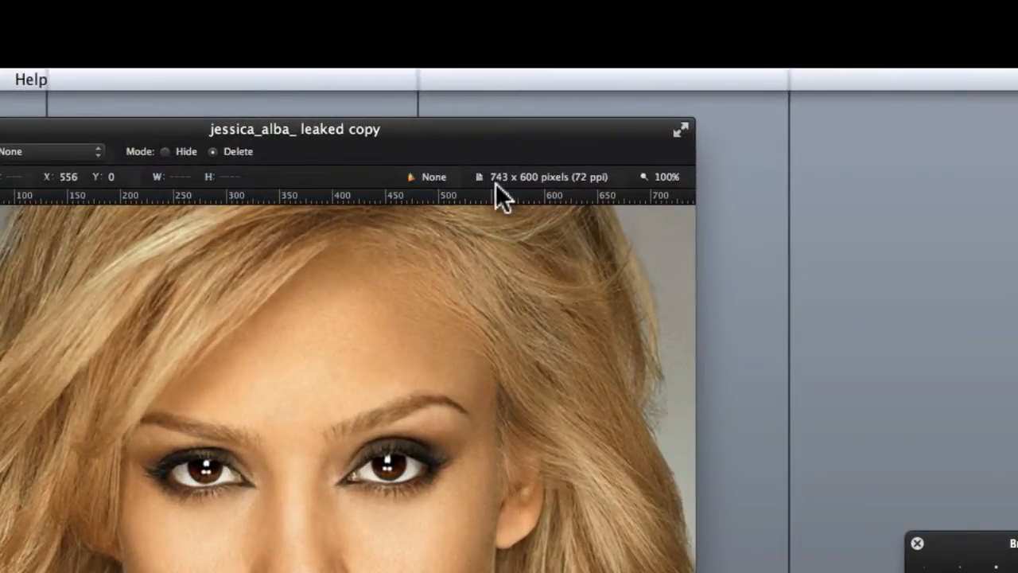
mouse_move(499, 187)
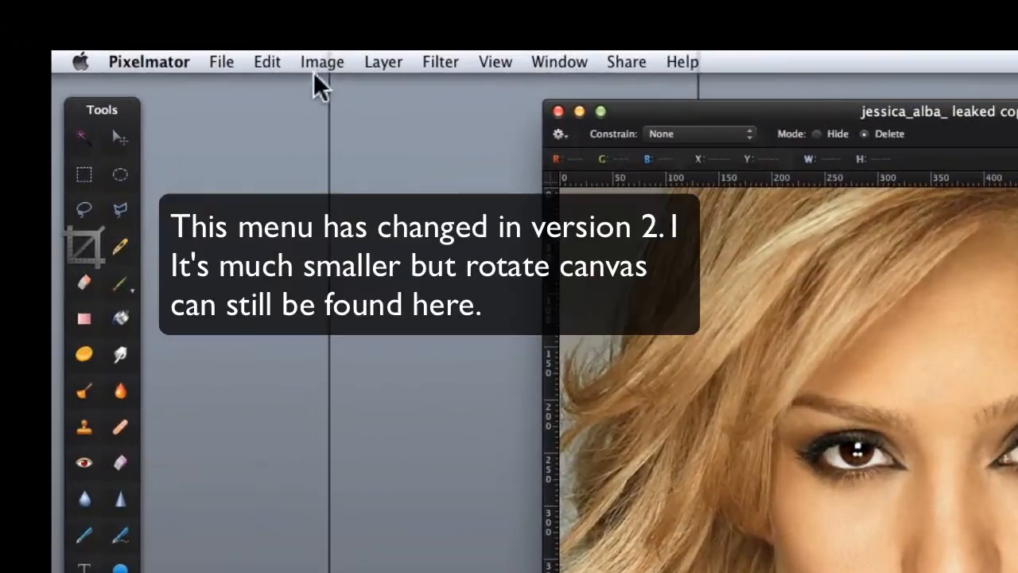
Bring up the Image menu to reach the Rotate Canvas 90° Right command.
left_click(321, 60)
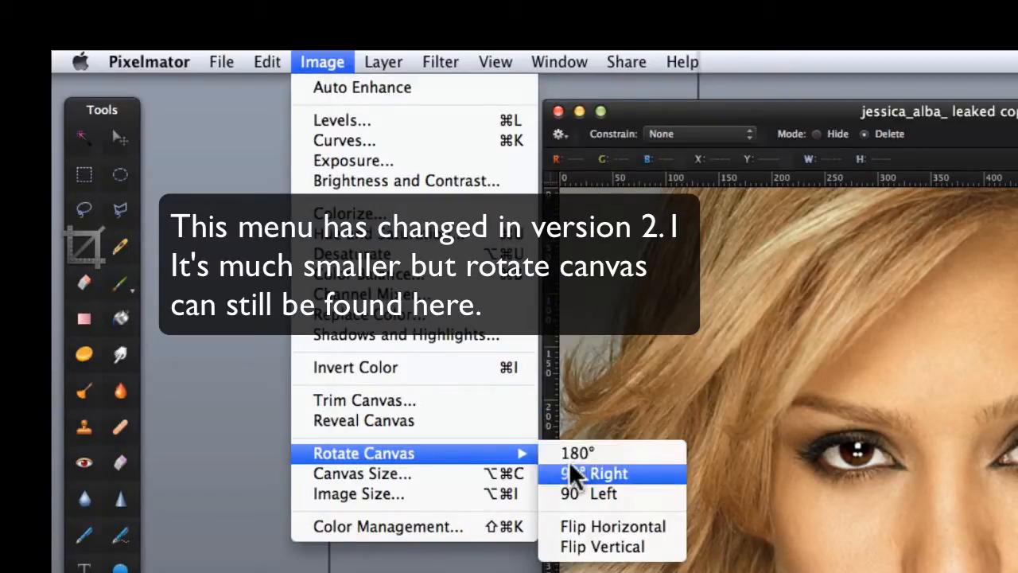
mouse_move(579, 483)
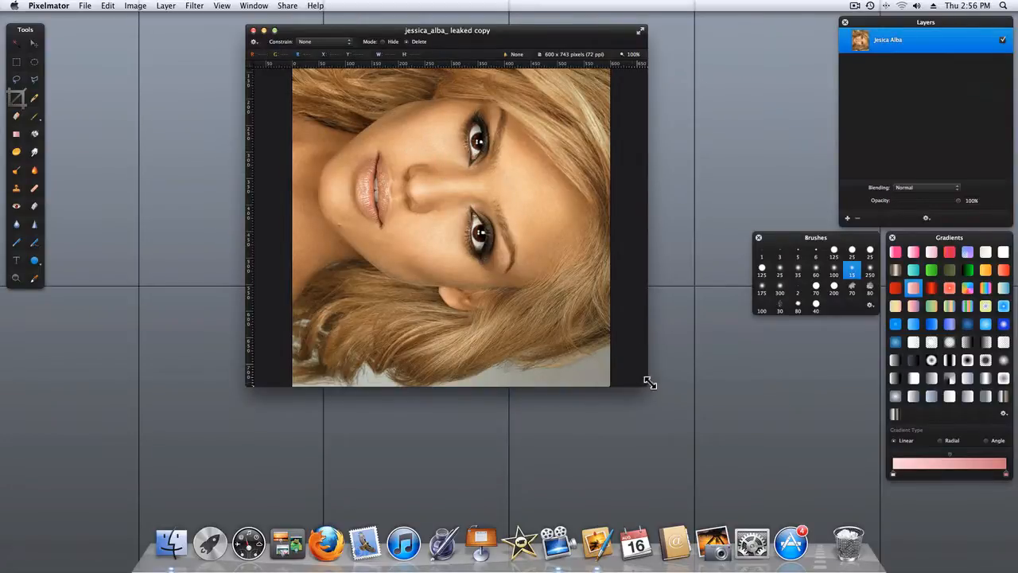
Resize the document window taller so the rotated 600×743 canvas shows fully.
left_click_drag(651, 382, 644, 417)
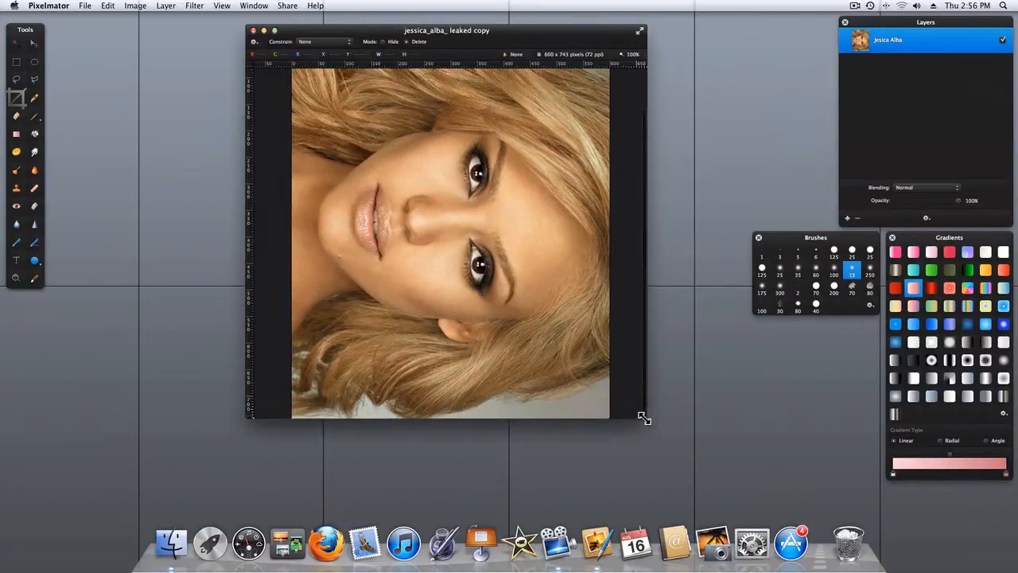
left_click_drag(644, 417, 643, 453)
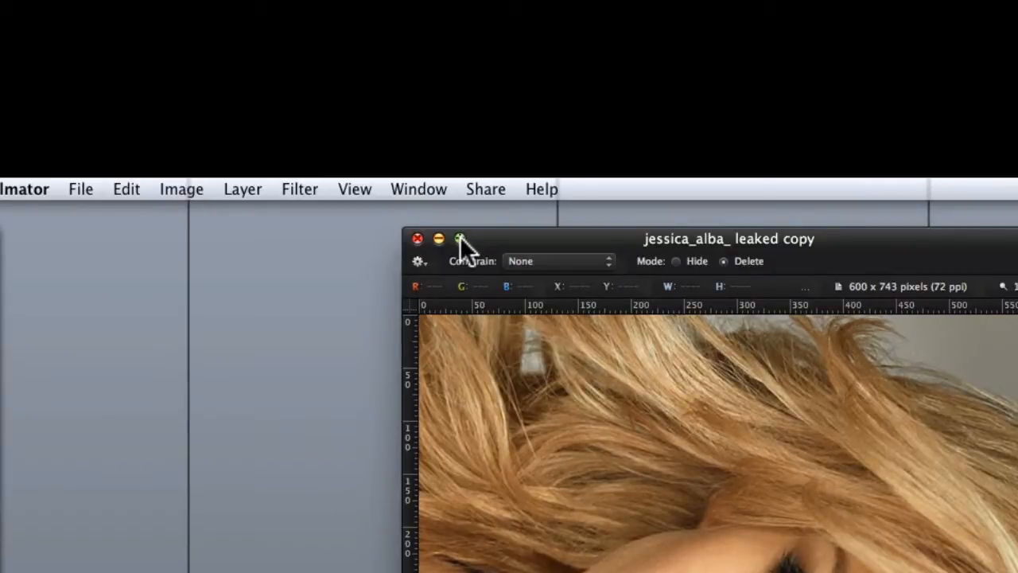
mouse_move(464, 253)
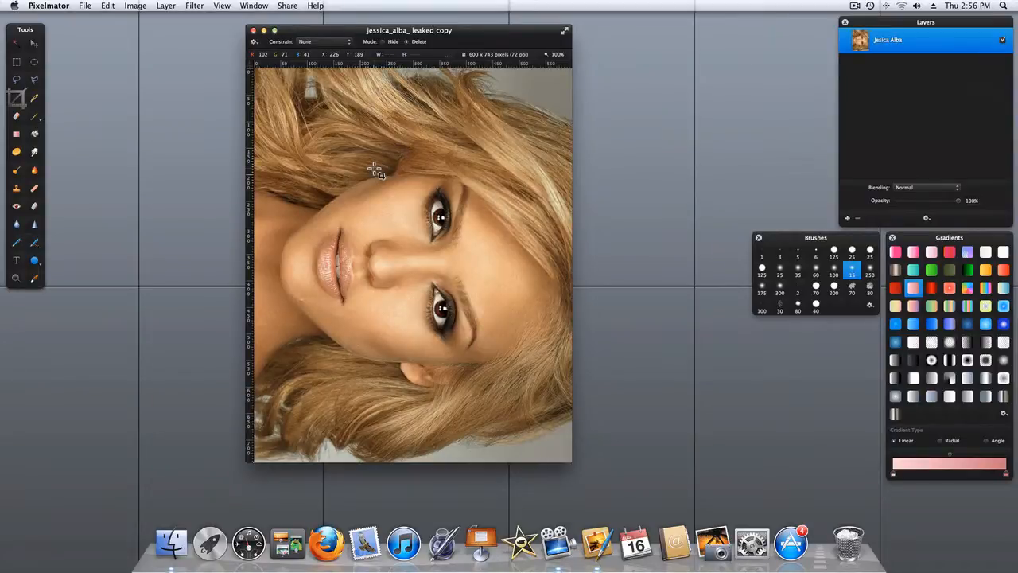
Undo the canvas rotation, restoring the upright 743×600 portrait.
key("cmd+z")
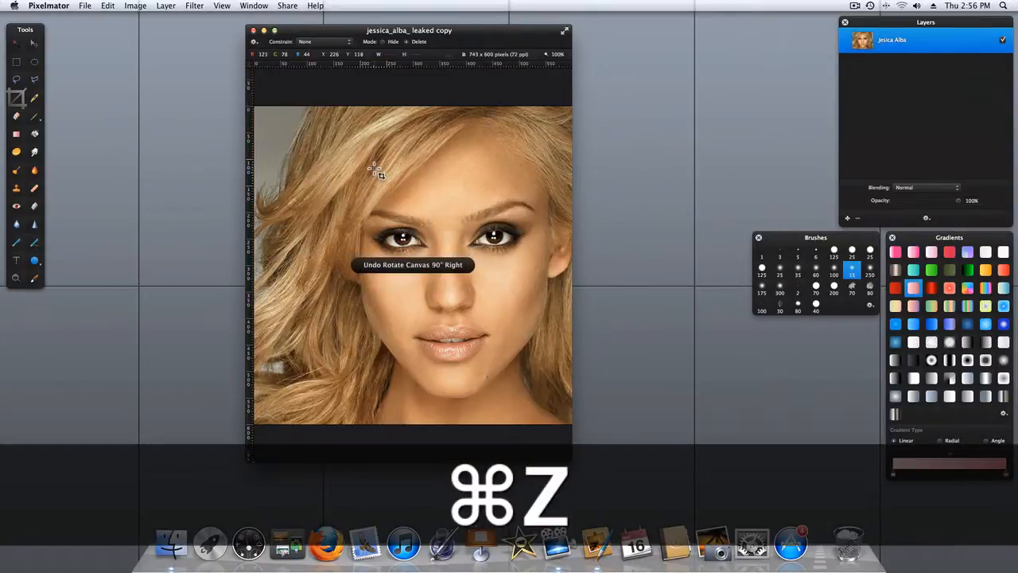
key("cmd+z")
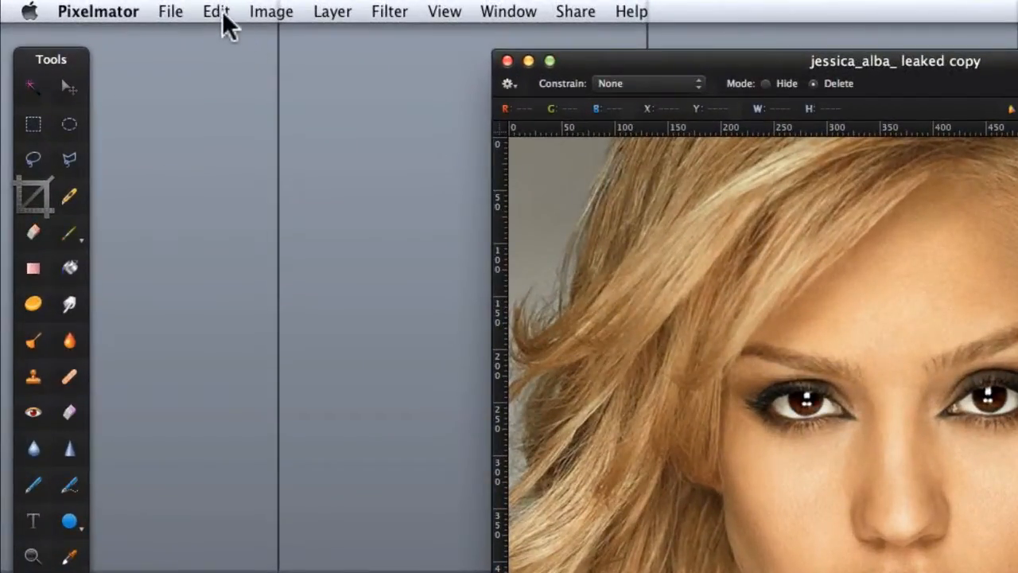
Rotate the photo layer 90° right via Edit, keeping the 743×600 canvas, and fit the window.
left_click(216, 11)
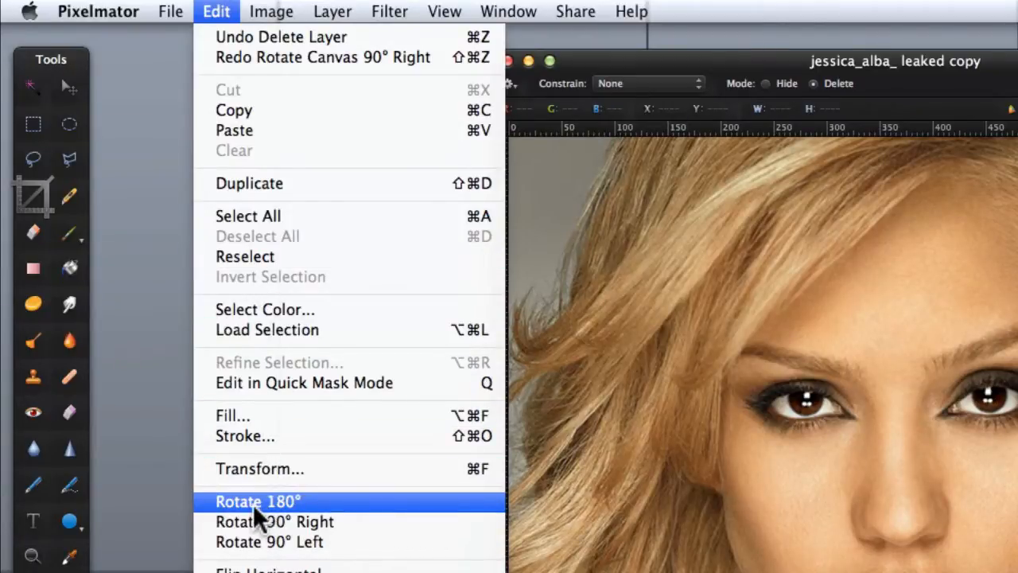
mouse_move(273, 522)
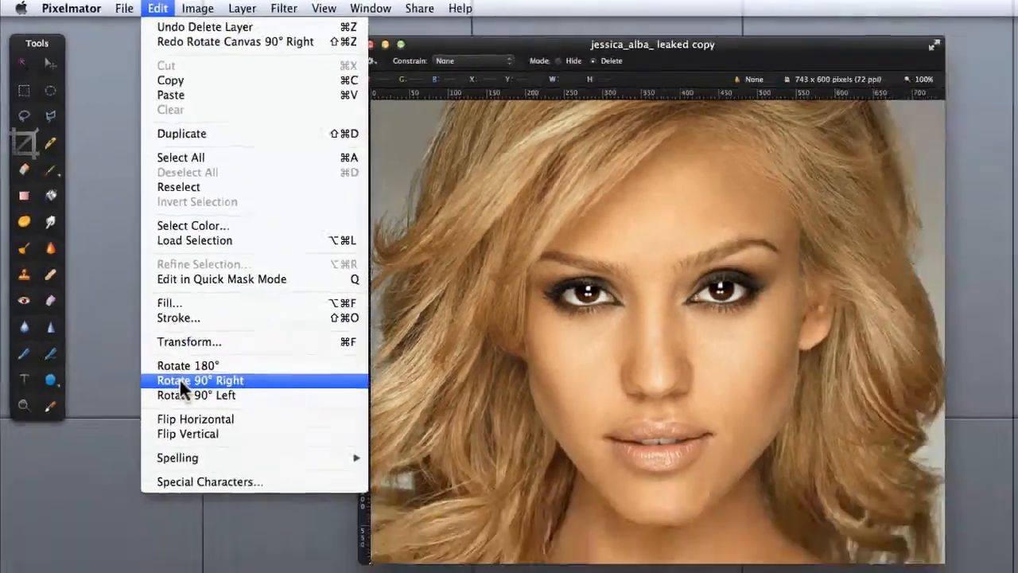
left_click(200, 379)
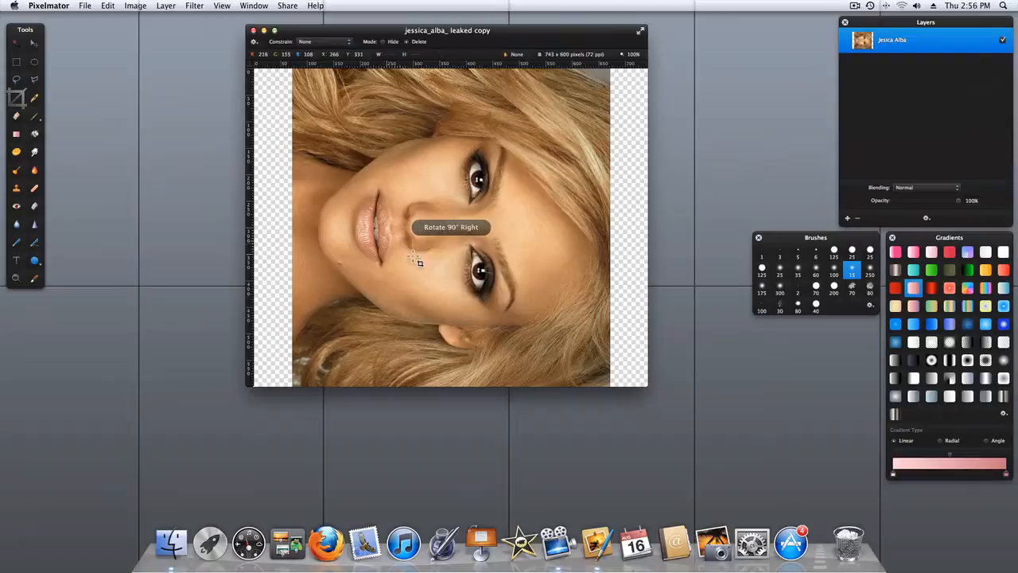
mouse_move(649, 364)
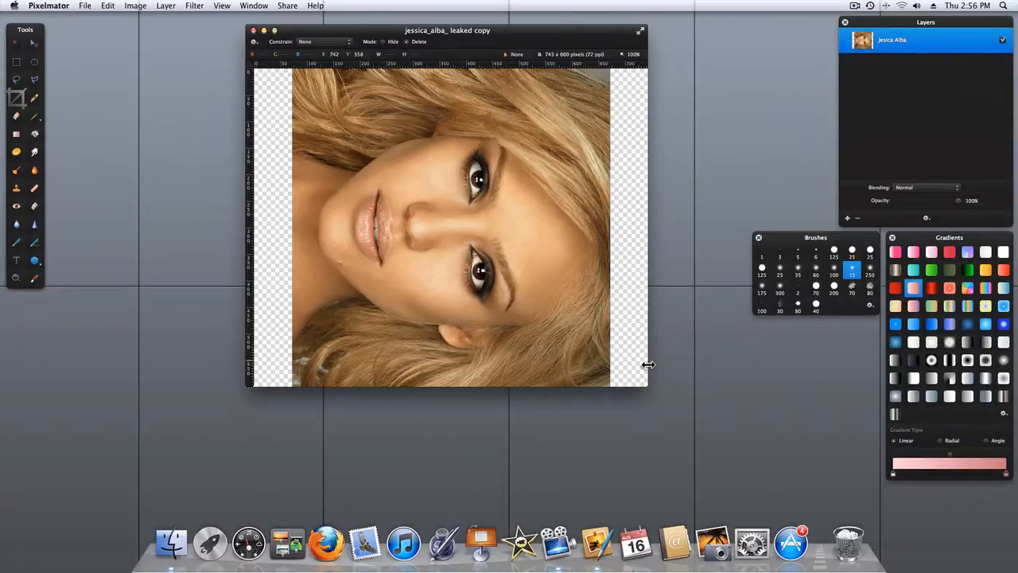
mouse_move(414, 189)
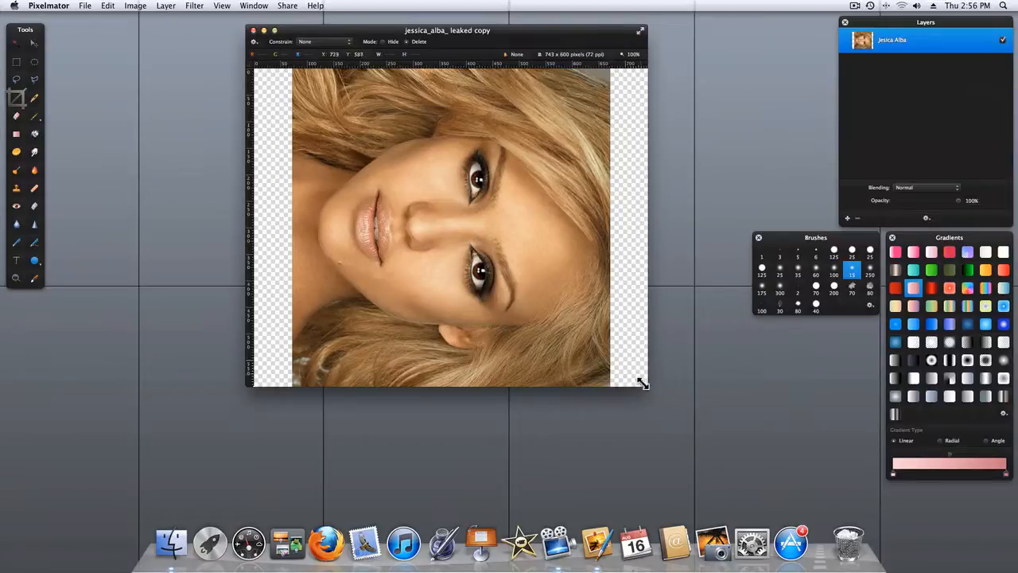
left_click_drag(639, 386, 652, 436)
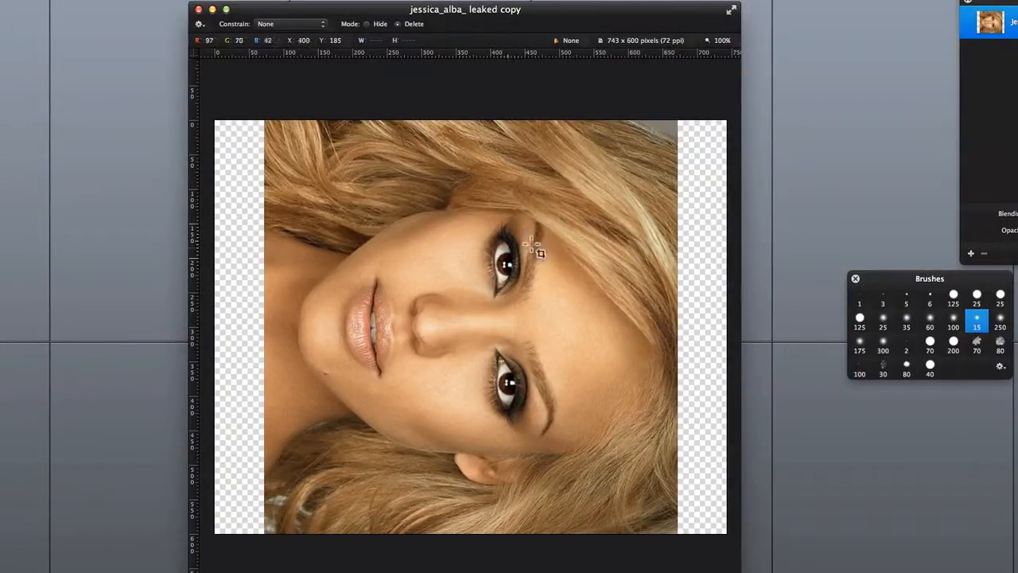
mouse_move(242, 236)
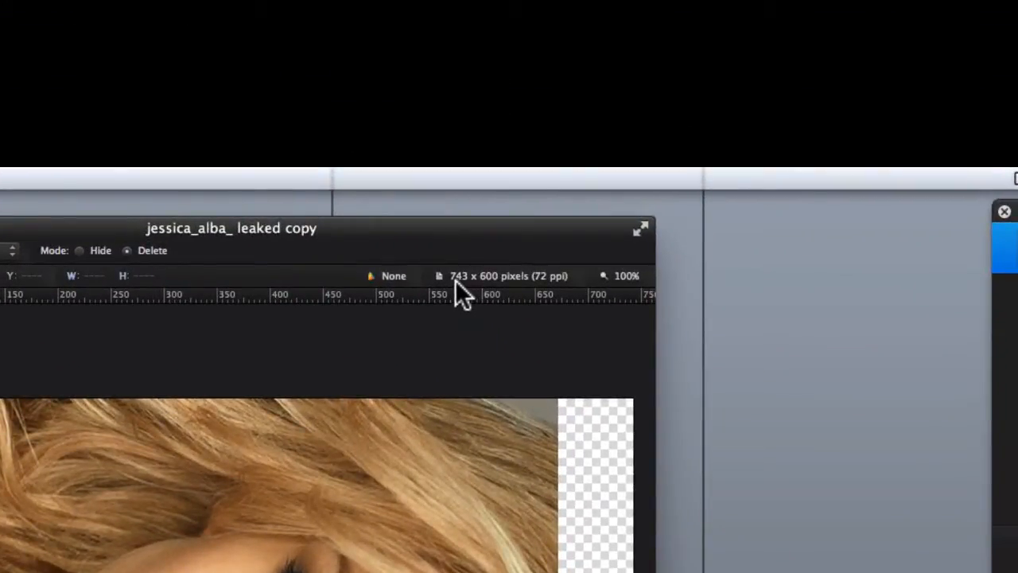
mouse_move(522, 299)
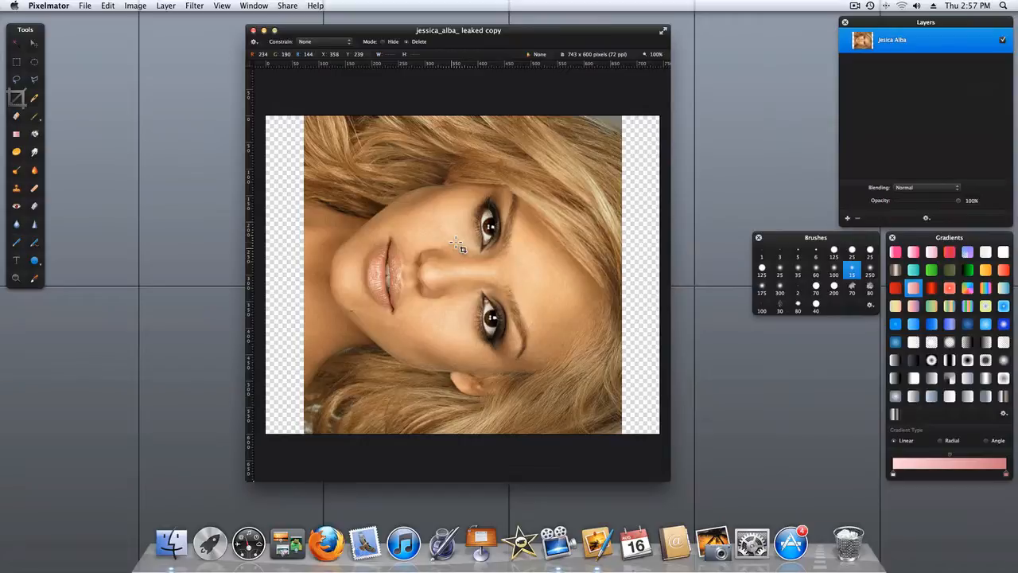
Undo the layer rotation and make the Move tool active for another method.
key("cmd+z")
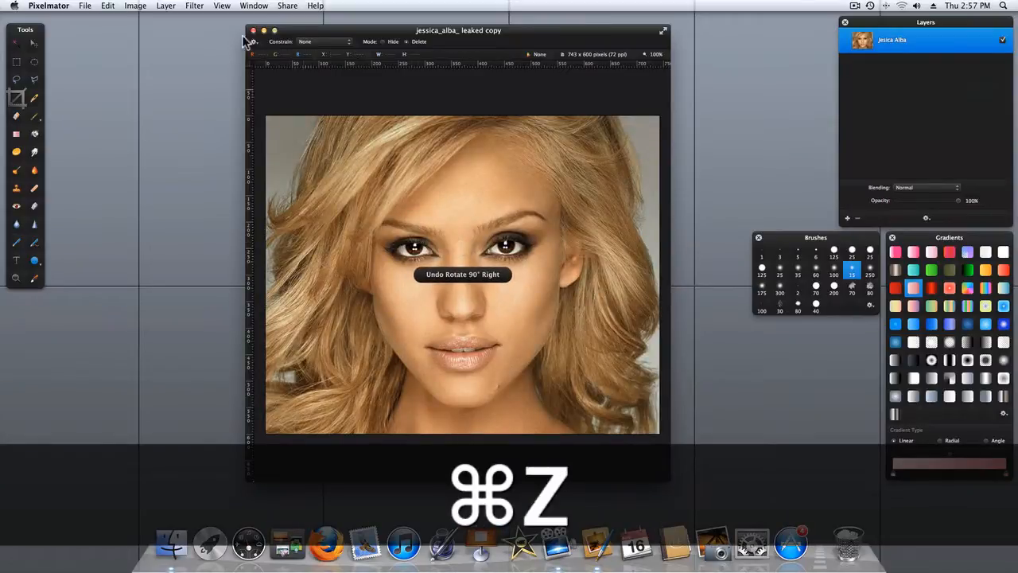
key("cmd+z")
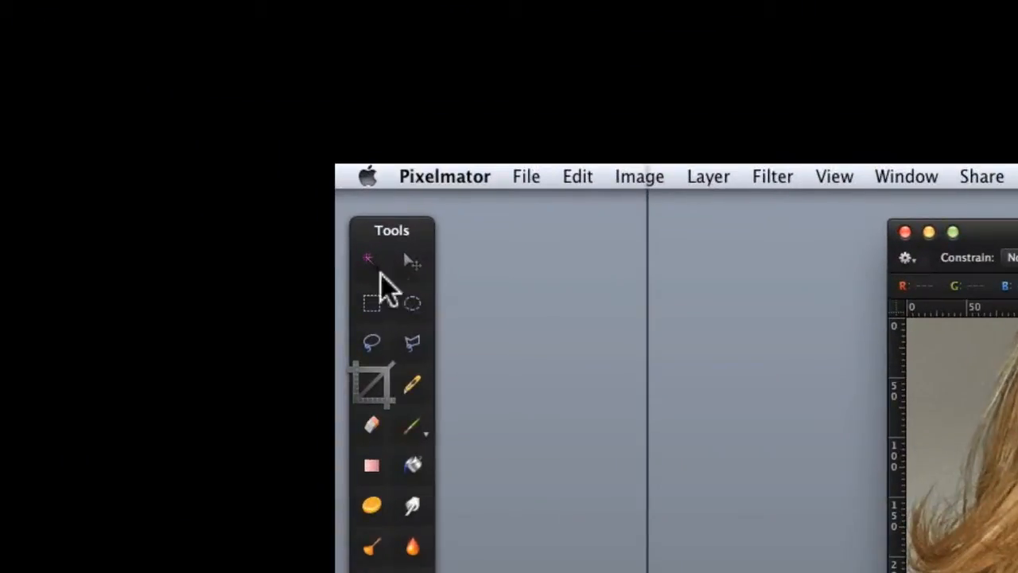
mouse_move(410, 289)
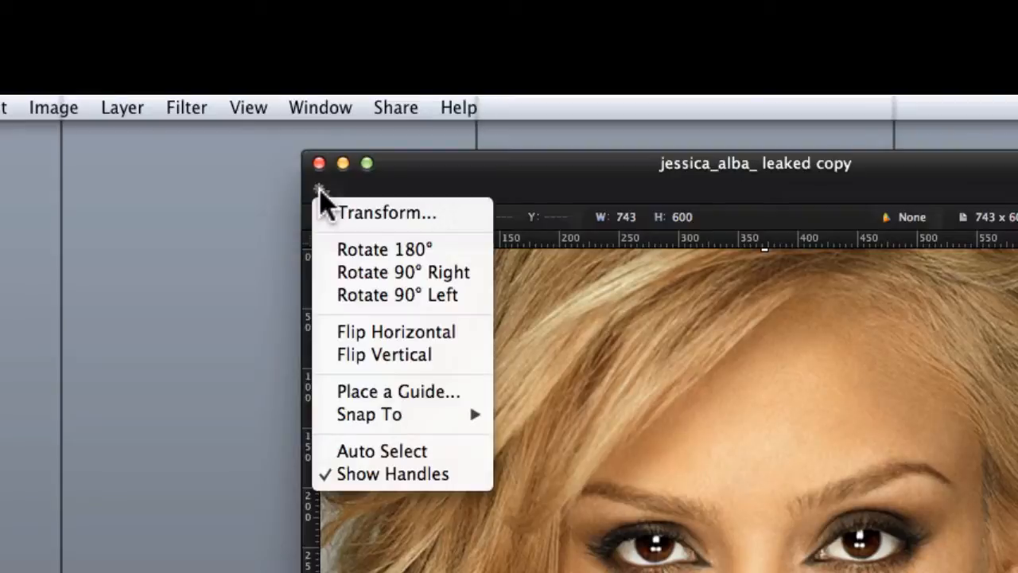
mouse_move(385, 248)
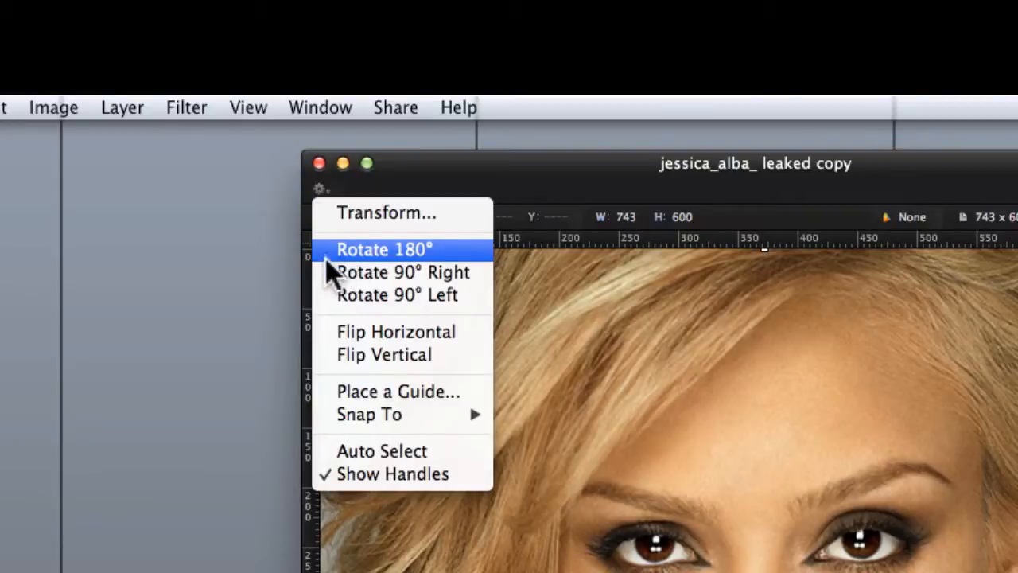
mouse_move(347, 267)
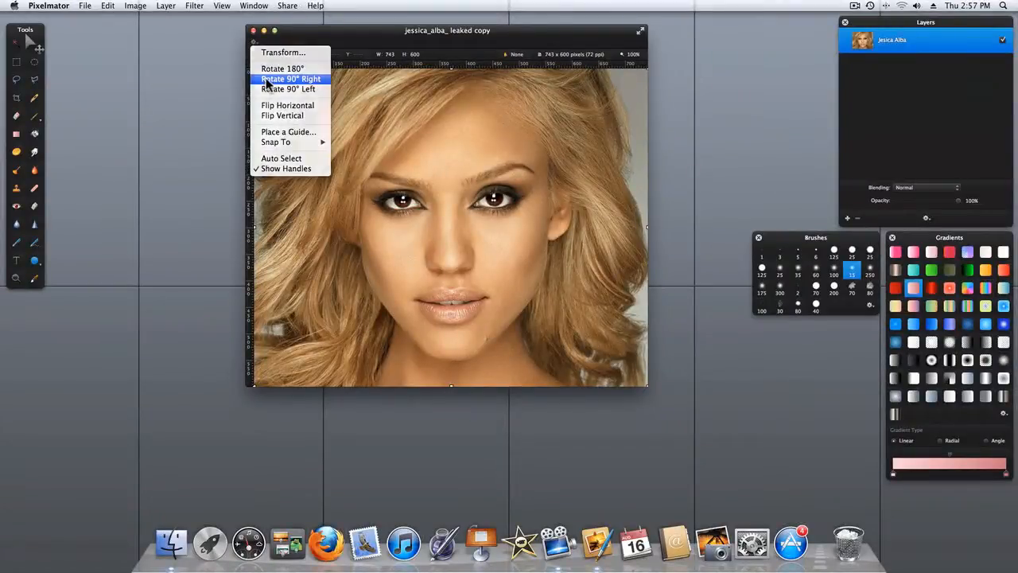
Rotate the photo layer 90° right from the Move tool's gear menu.
left_click(288, 89)
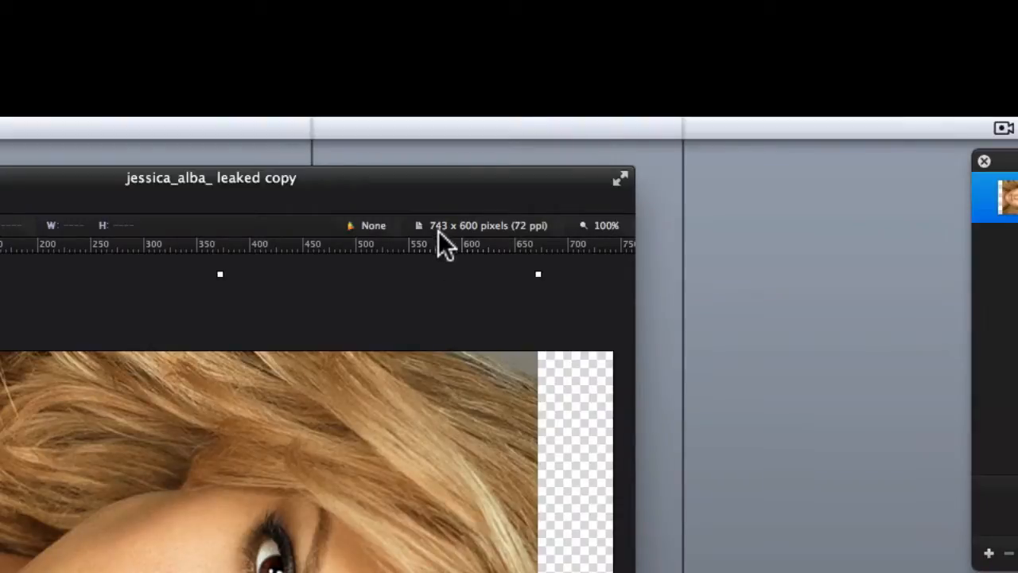
mouse_move(445, 239)
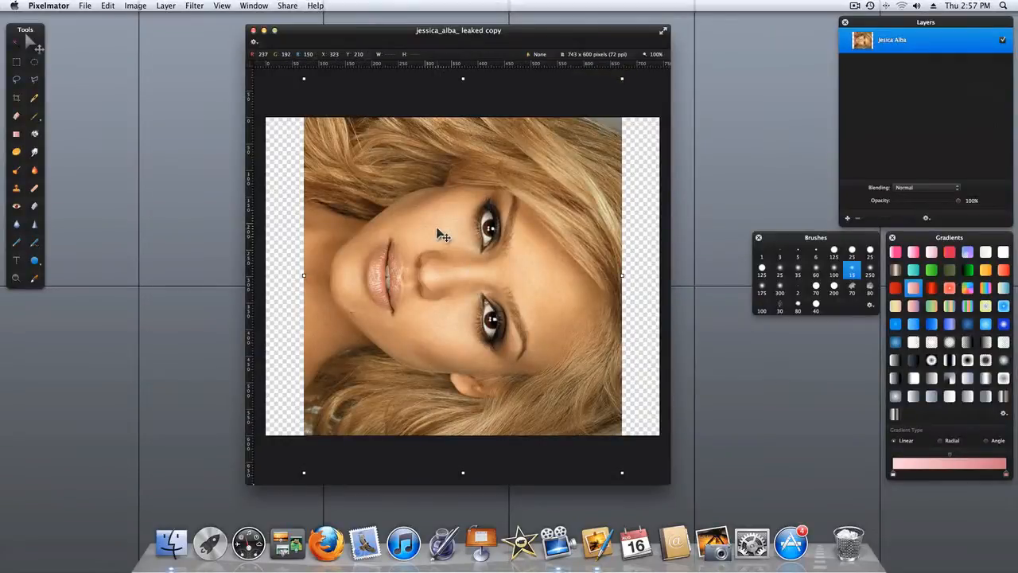
mouse_move(436, 262)
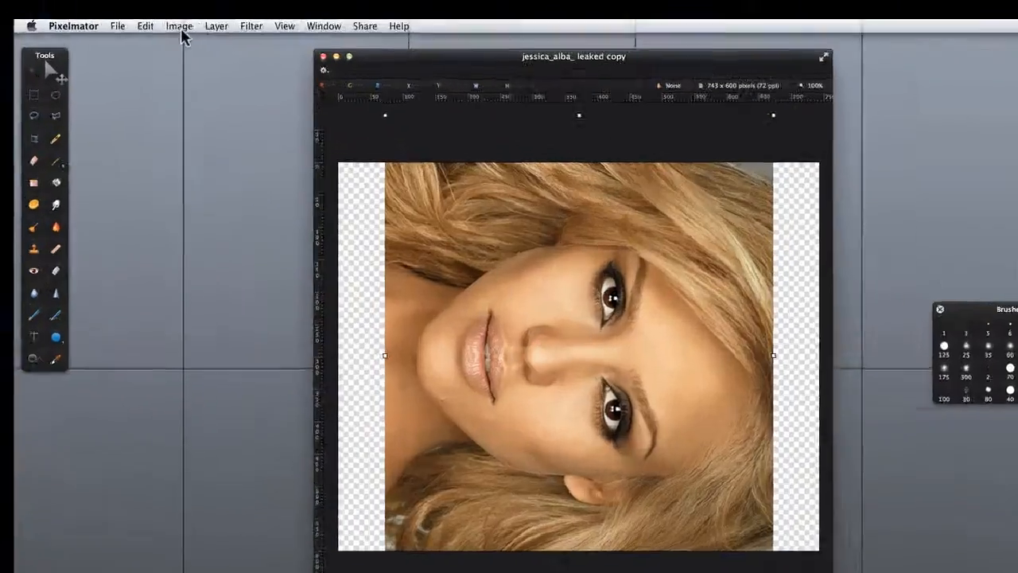
Reveal the canvas to 743×743 so the whole rotated photo fits.
left_click(178, 25)
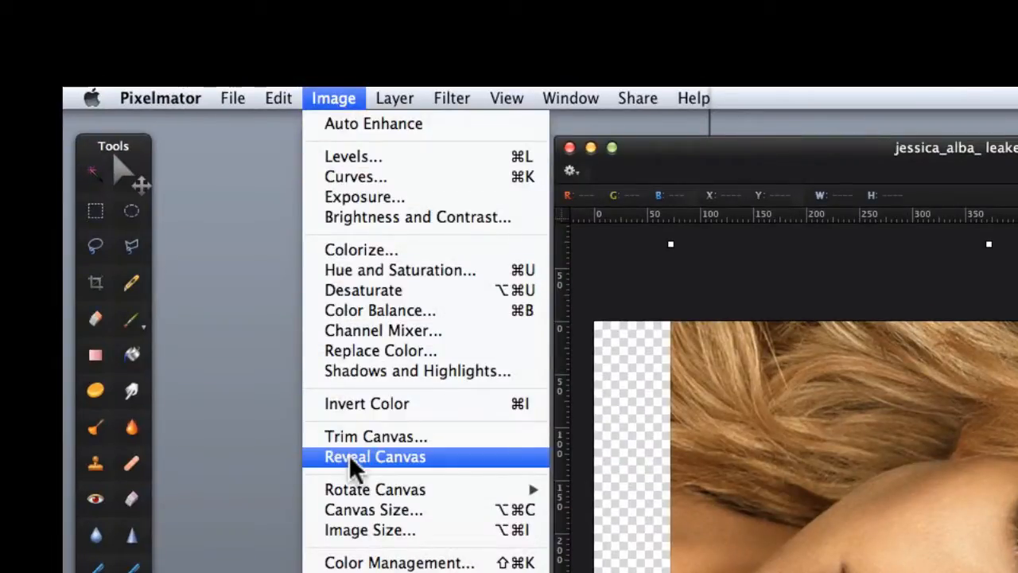
left_click(375, 455)
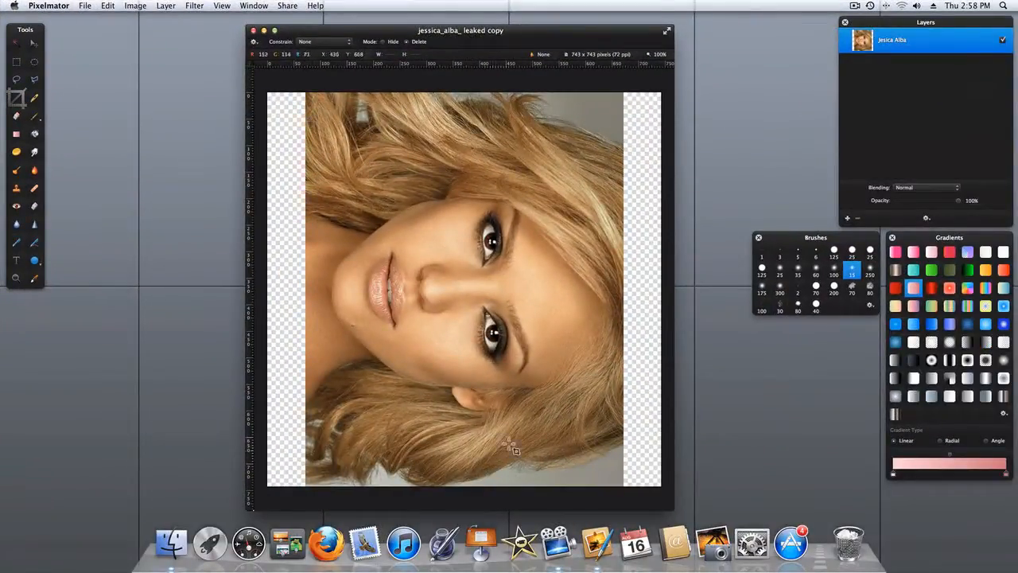
mouse_move(464, 232)
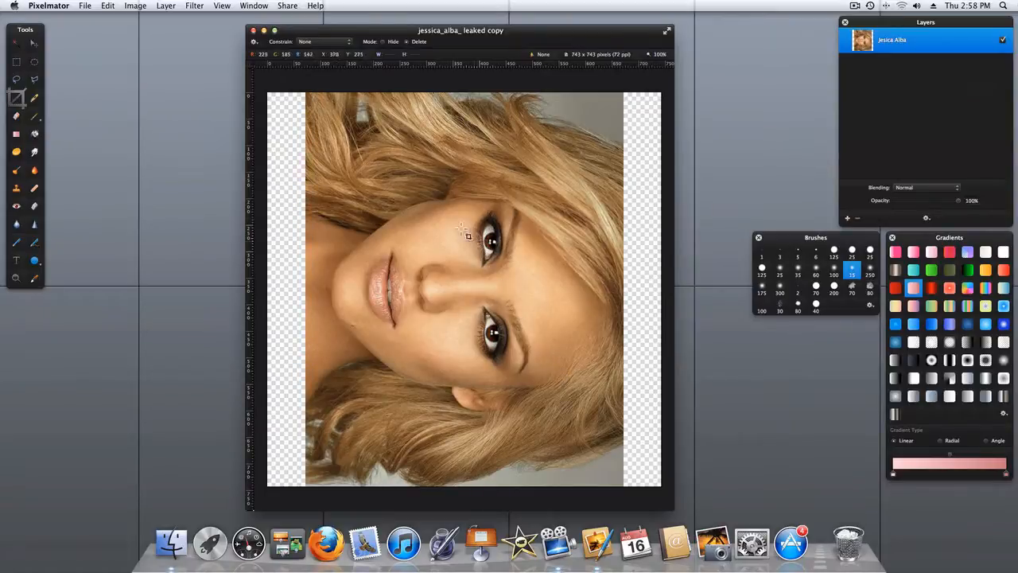
mouse_move(442, 230)
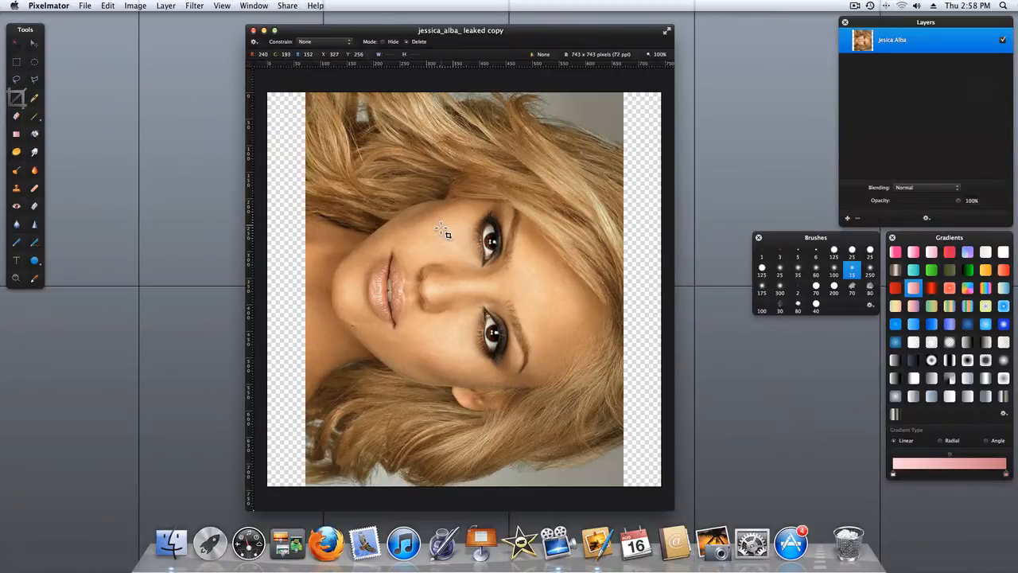